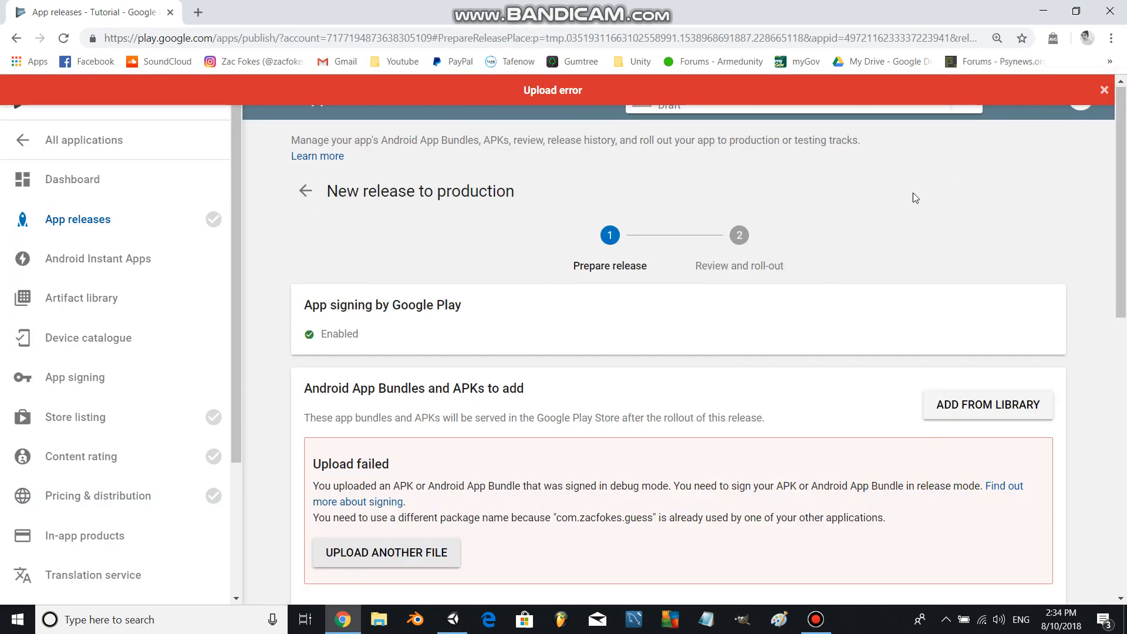
pyautogui.moveTo(841, 237)
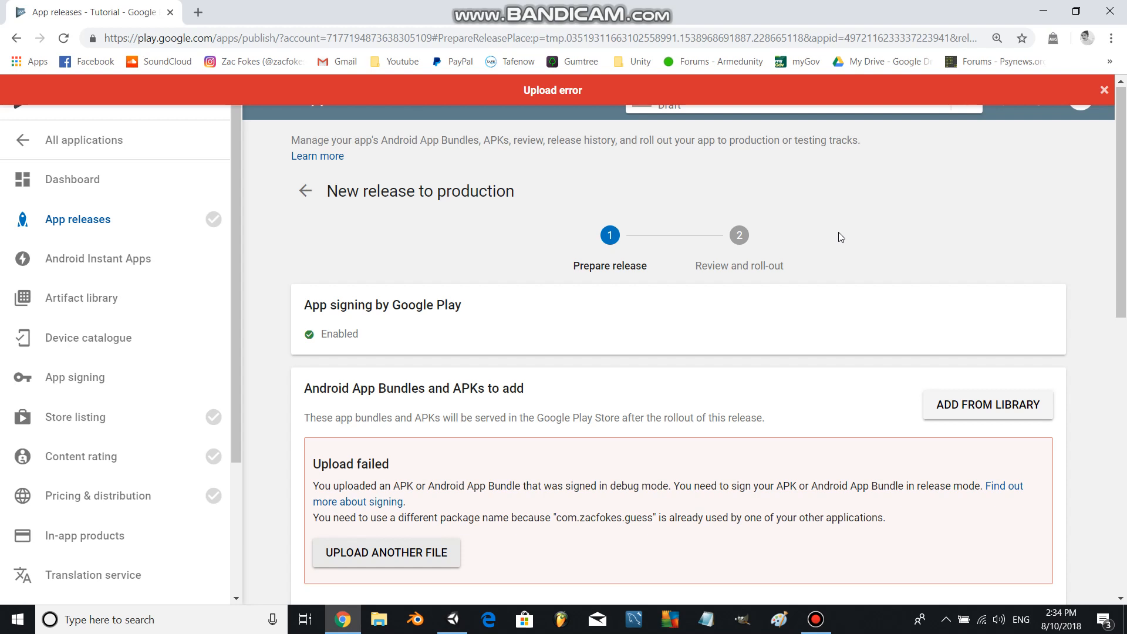
pyautogui.moveTo(312, 489)
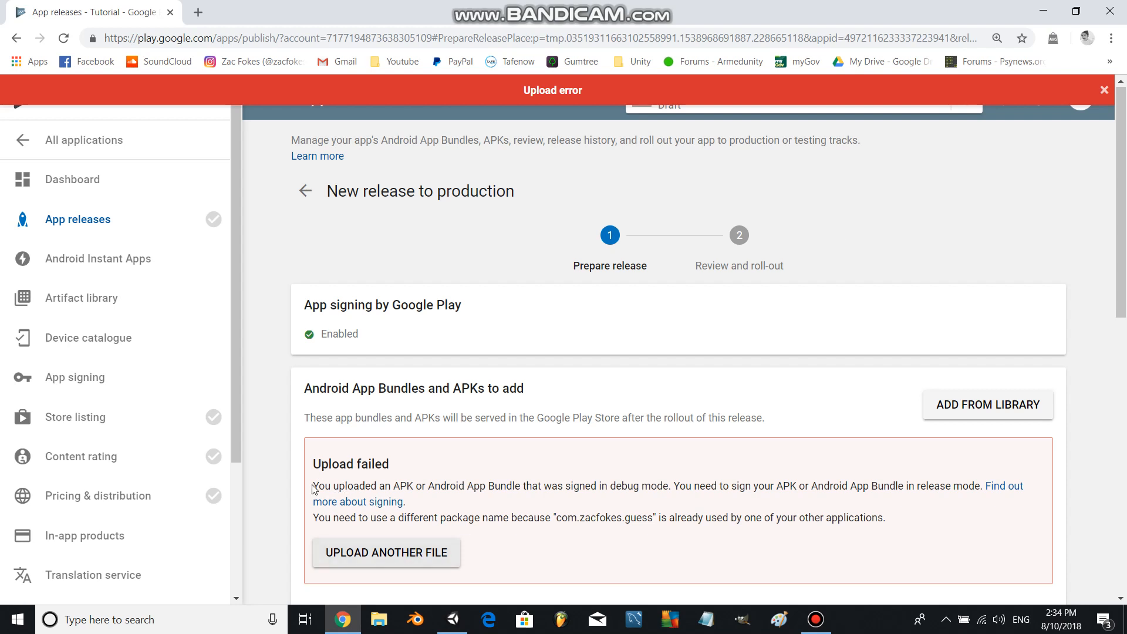
# Highlight the 'signed in debug mode' upload error sentence, then switch to the Unity project
pyautogui.moveTo(312, 486); pyautogui.dragTo(456, 486)
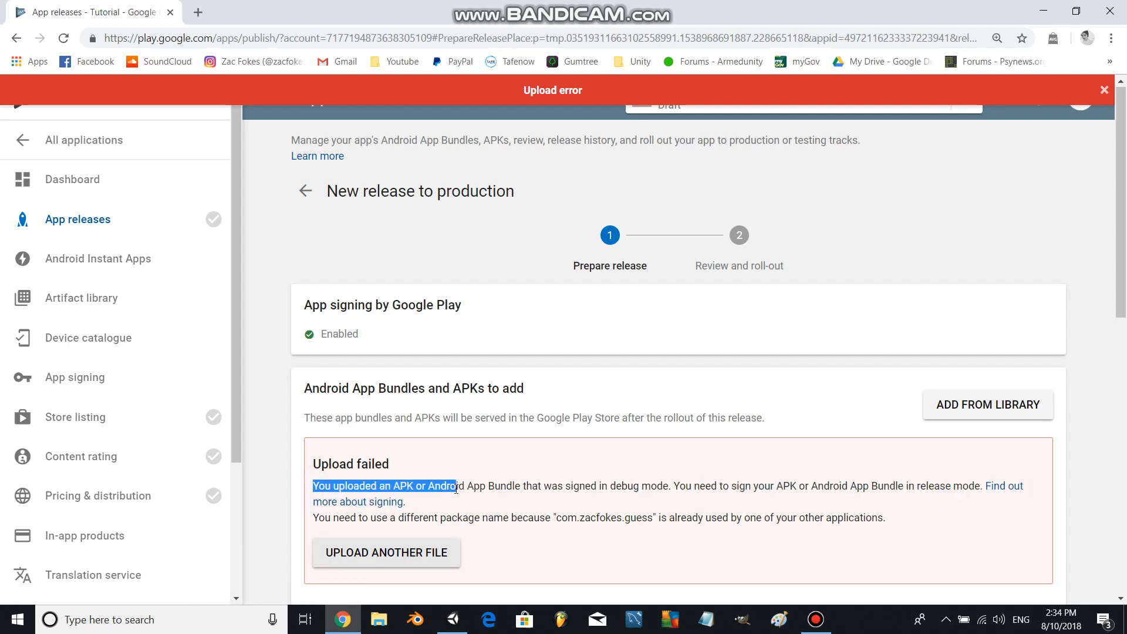
pyautogui.moveTo(455, 486); pyautogui.dragTo(665, 486)
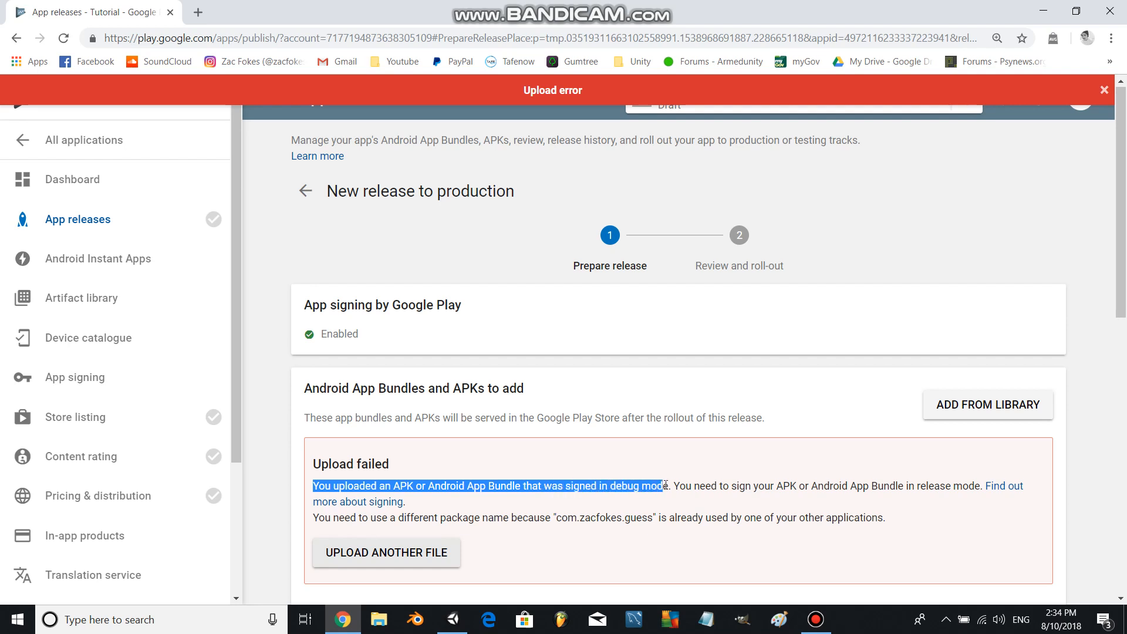
pyautogui.moveTo(662, 484); pyautogui.dragTo(786, 485)
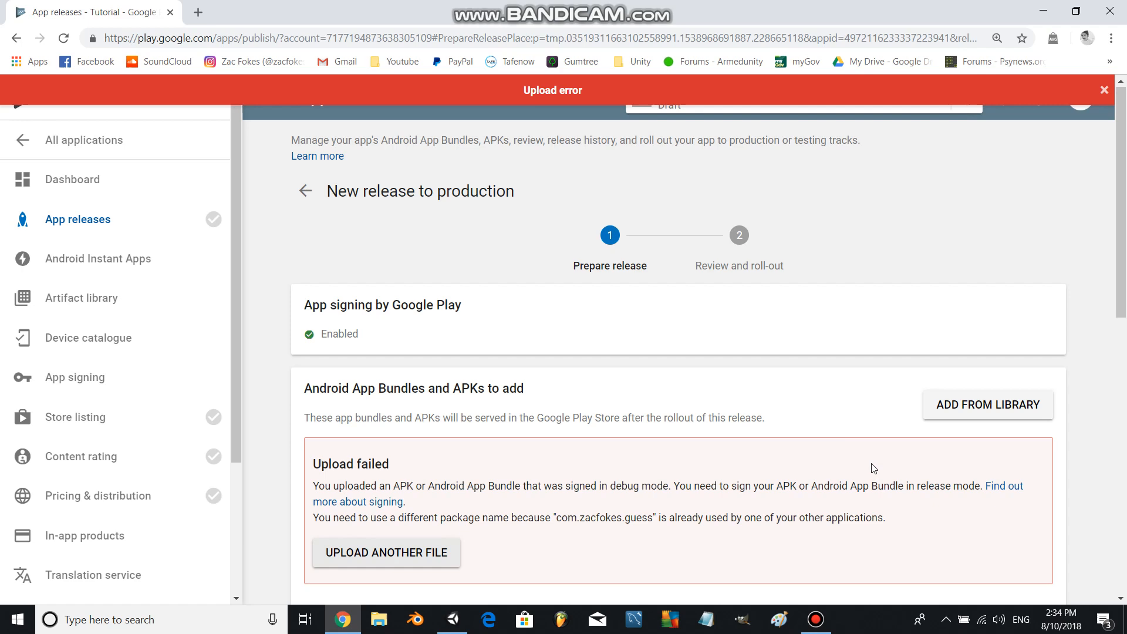
pyautogui.click(451, 619)
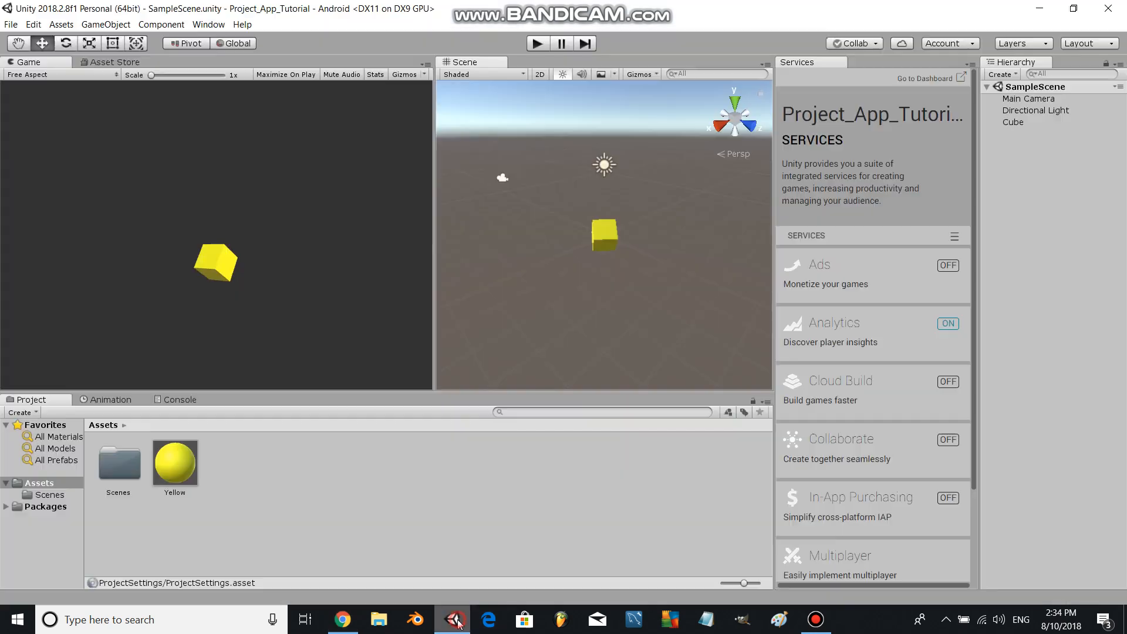
# Show the Player project settings for Android in the Inspector via the Edit menu
pyautogui.click(33, 23)
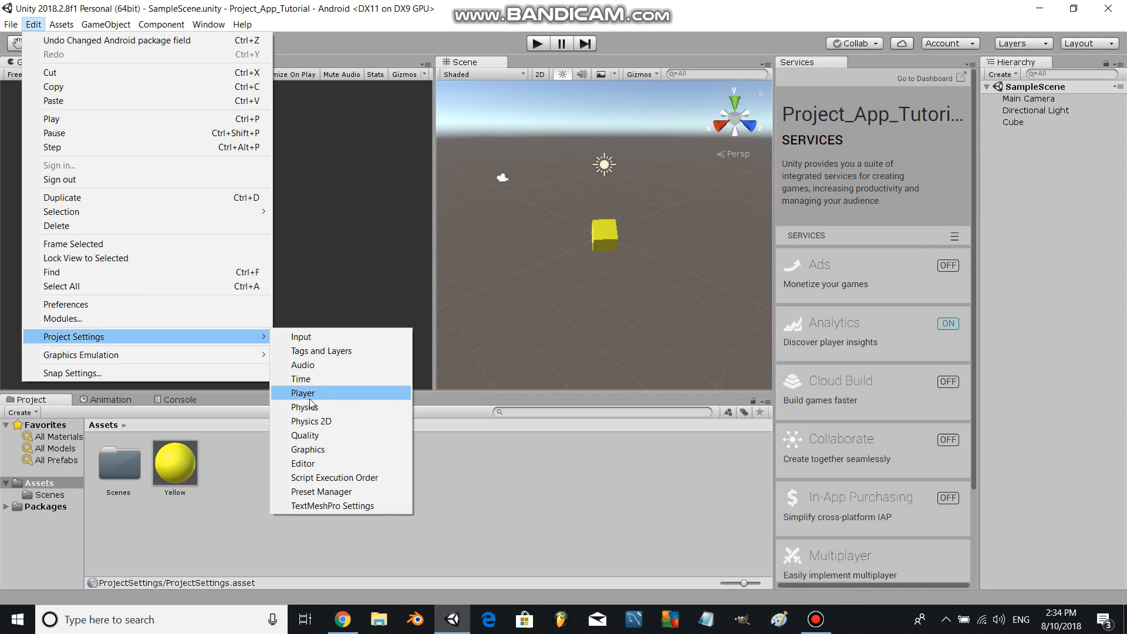
pyautogui.click(303, 392)
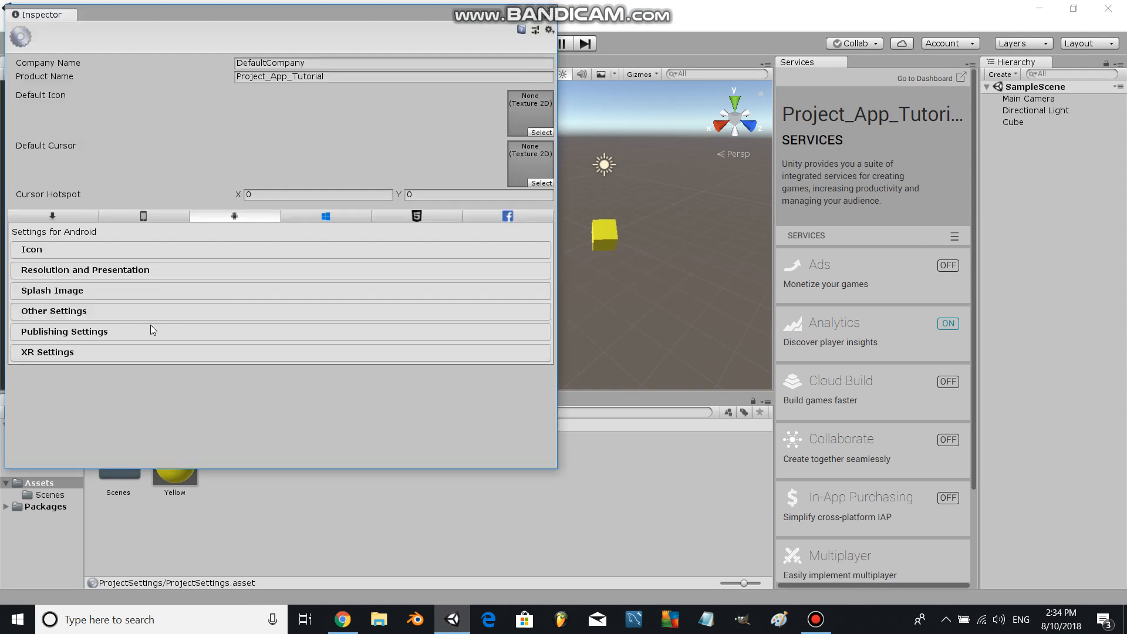
# Under Publishing Settings create a new keystore with a confirmed password and choose Create a new key
pyautogui.click(64, 331)
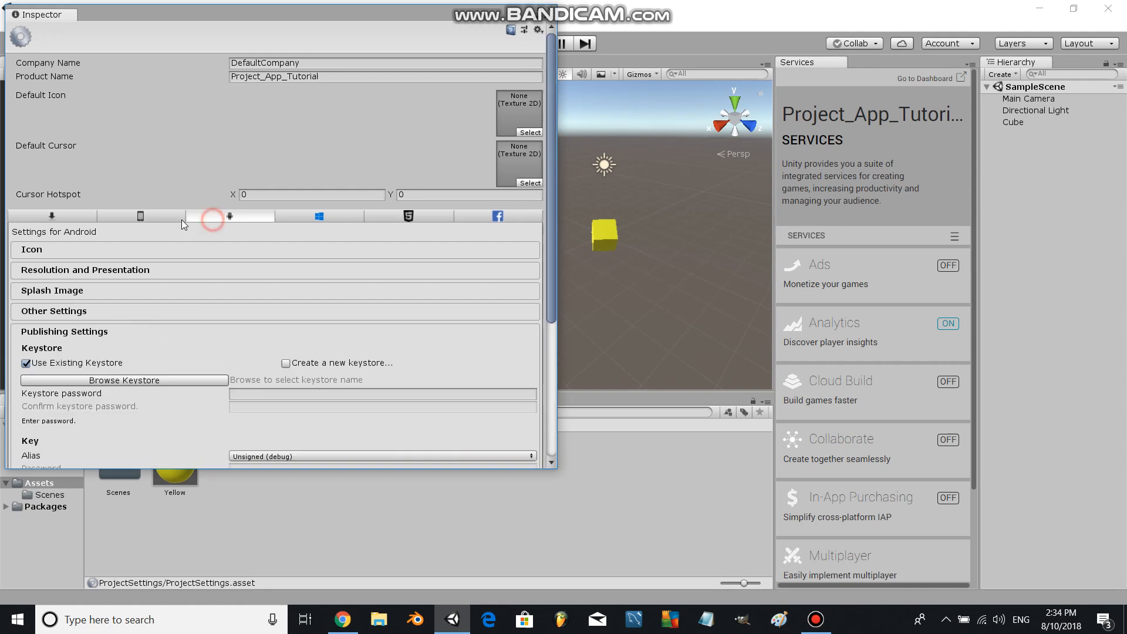
pyautogui.moveTo(229, 216)
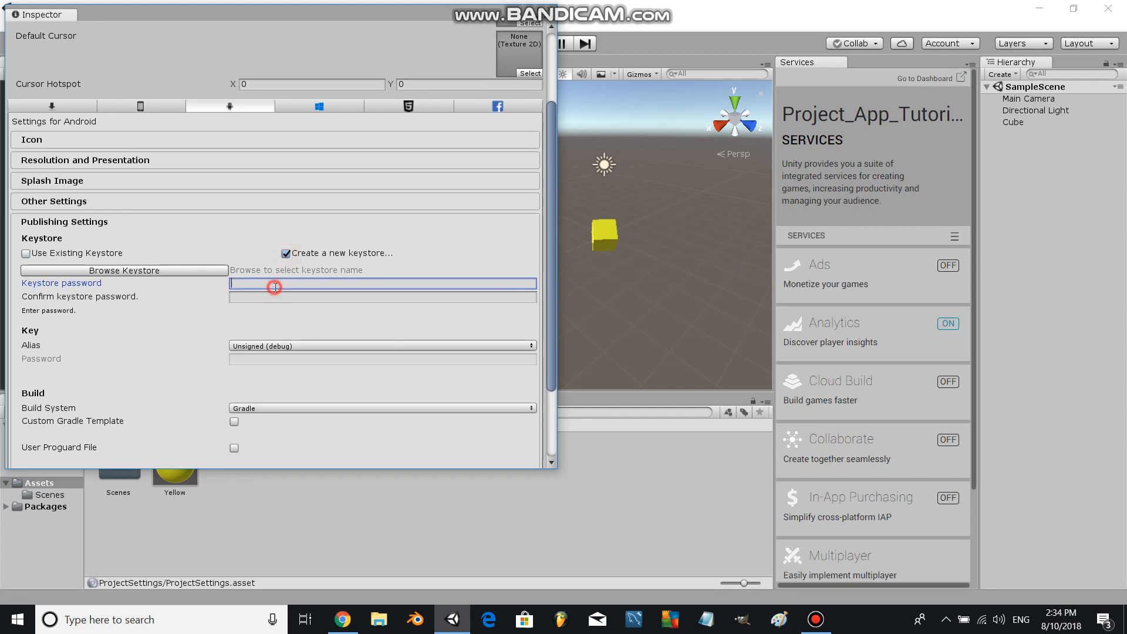
pyautogui.write('*****')
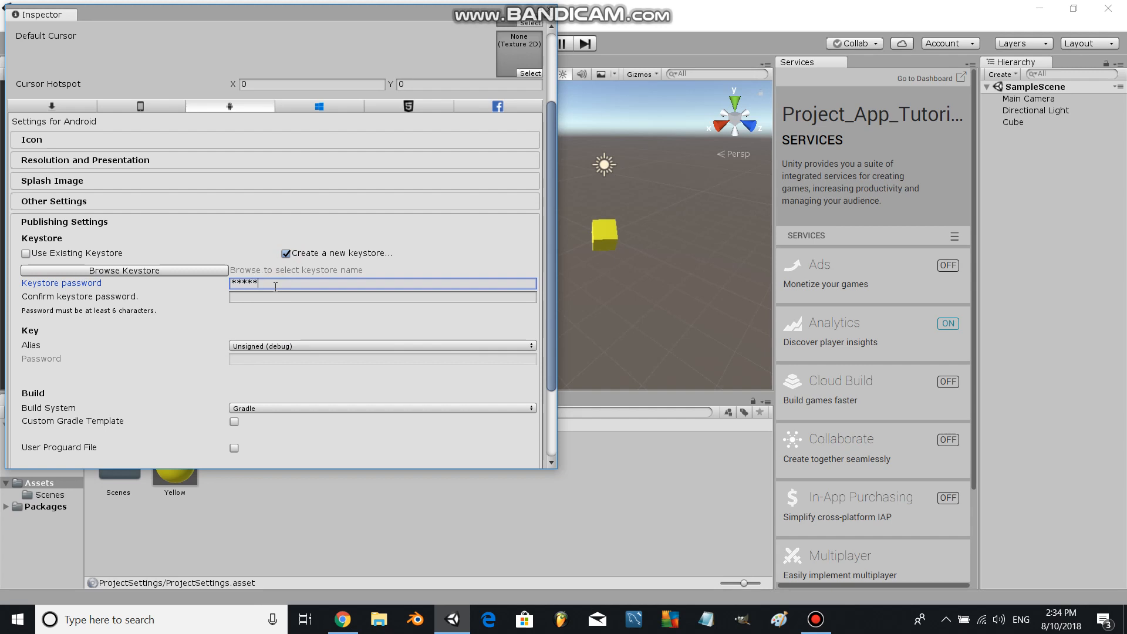
pyautogui.write('****')
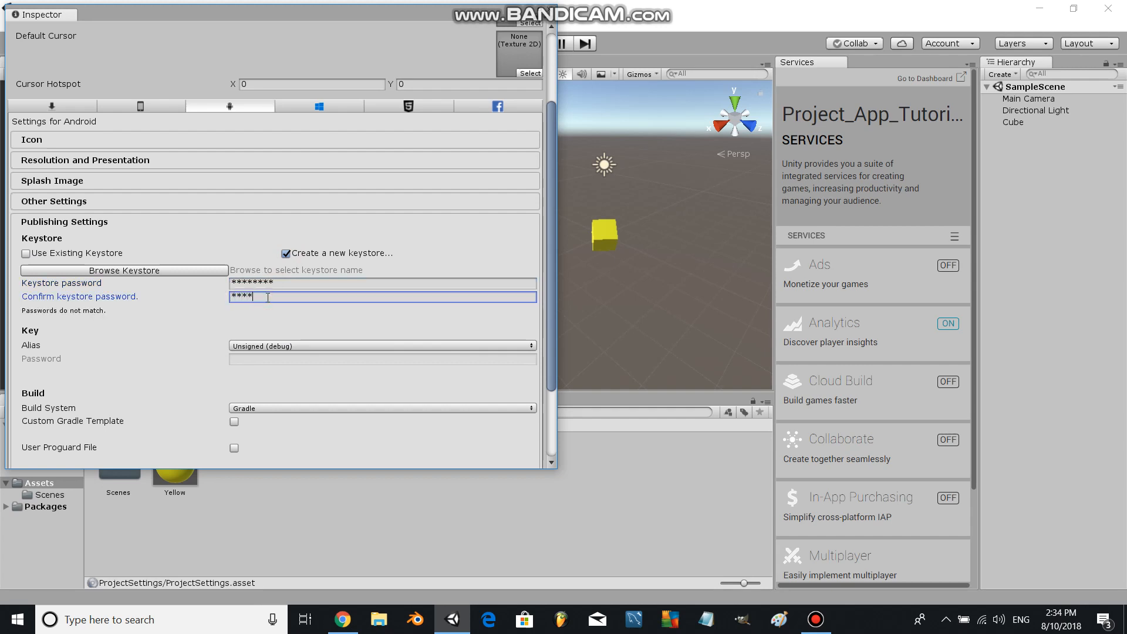
pyautogui.write('***')
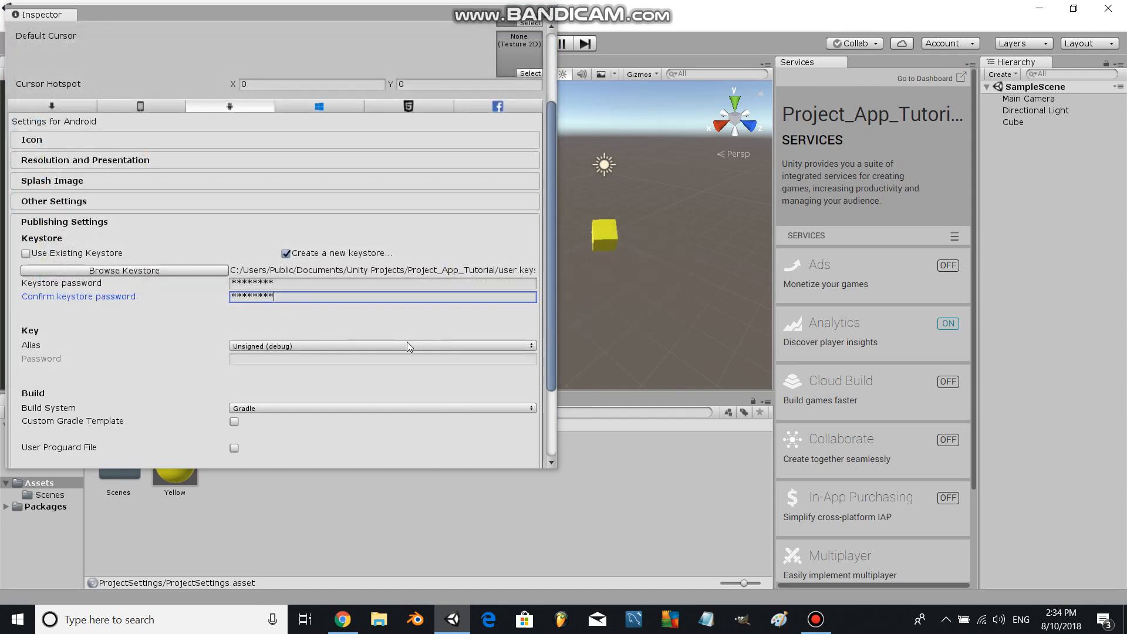
pyautogui.click(283, 379)
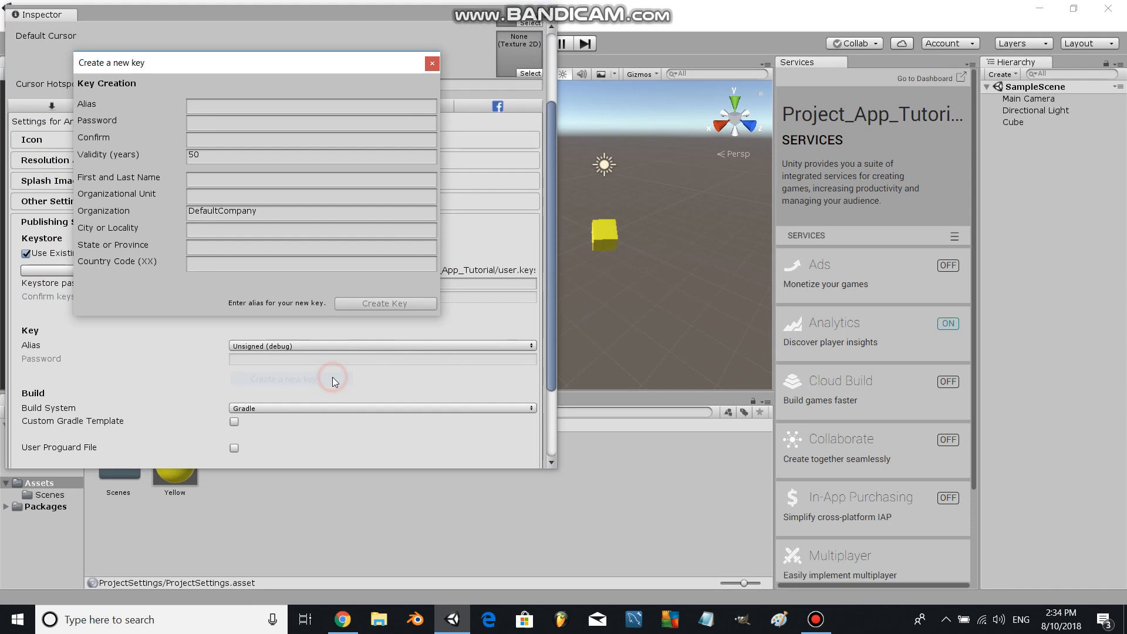
# Create the release key with alias 'user' and a confirmed password, then confirm its creation
pyautogui.write('us')
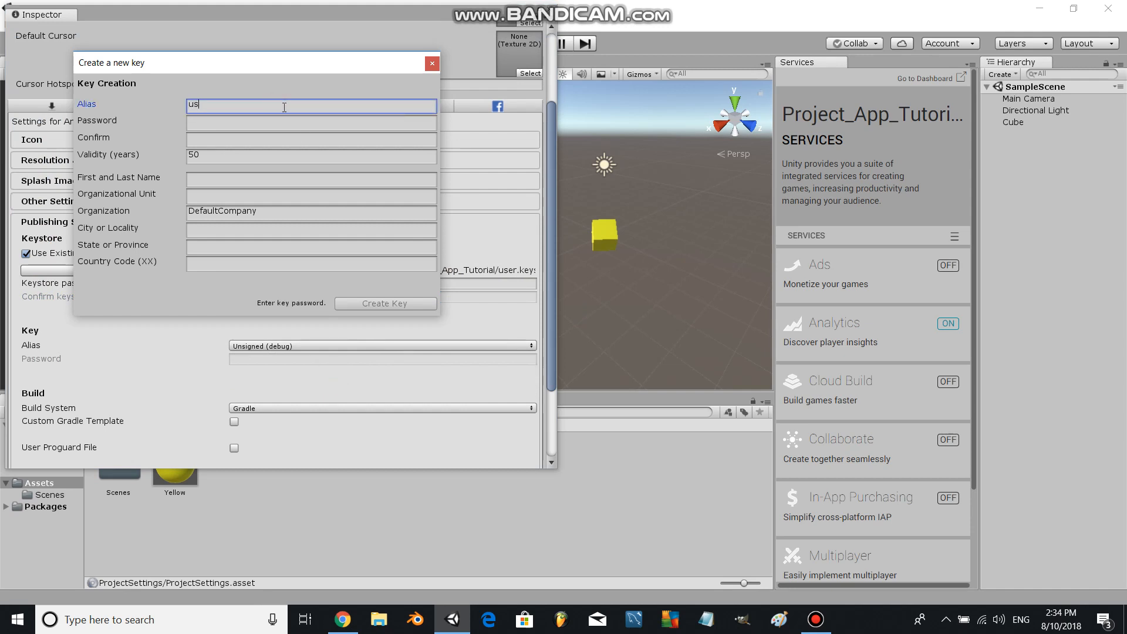
pyautogui.write('***')
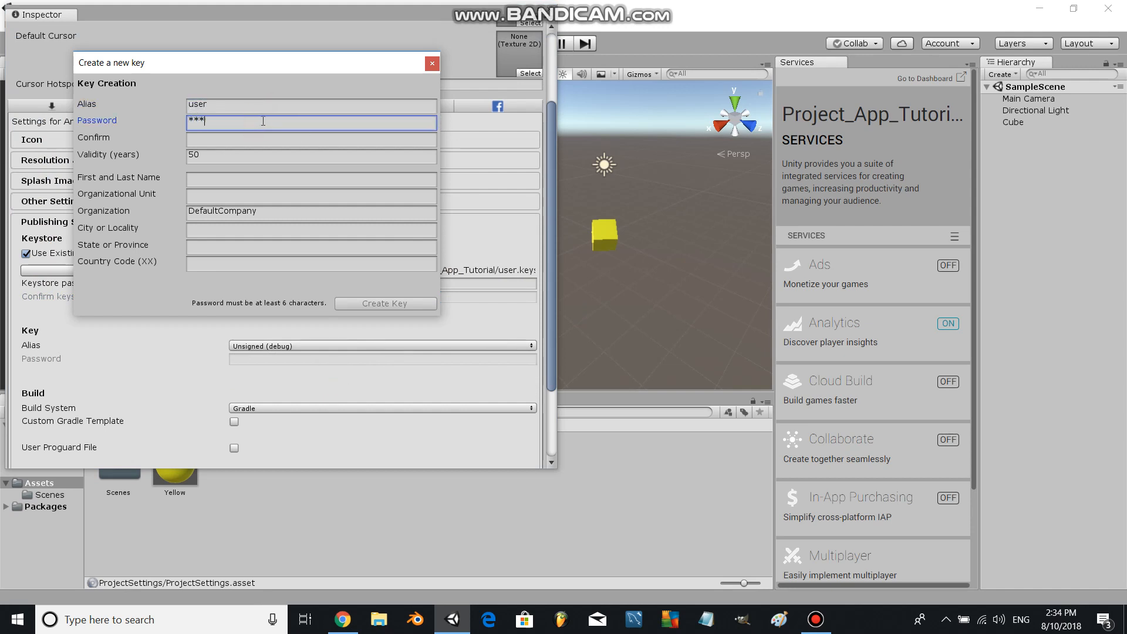
pyautogui.click(310, 138)
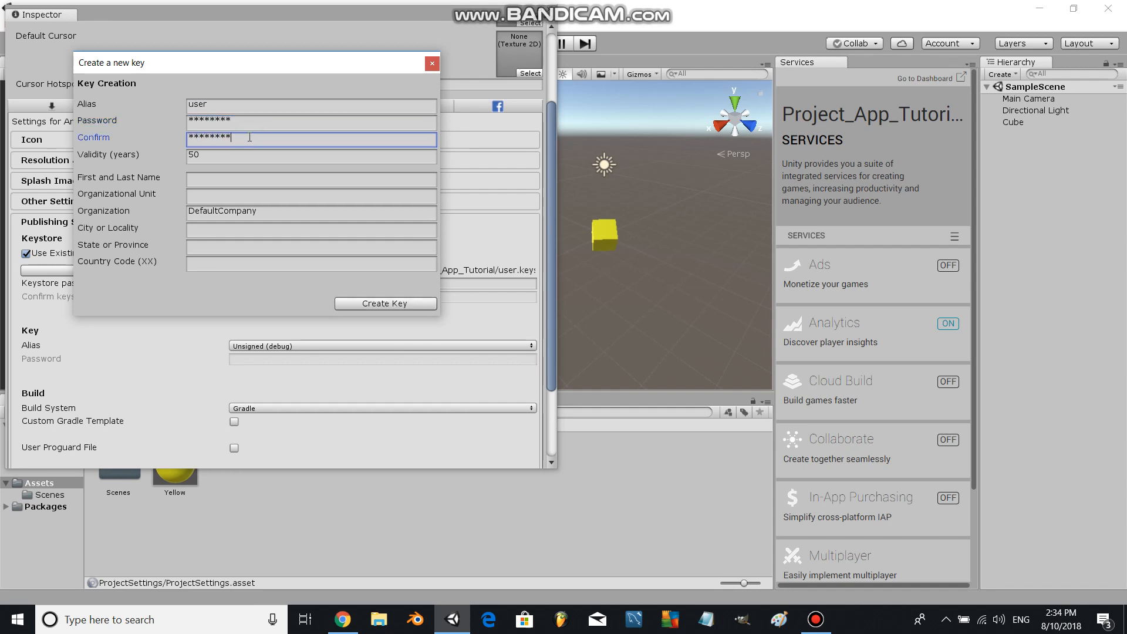
pyautogui.click(385, 303)
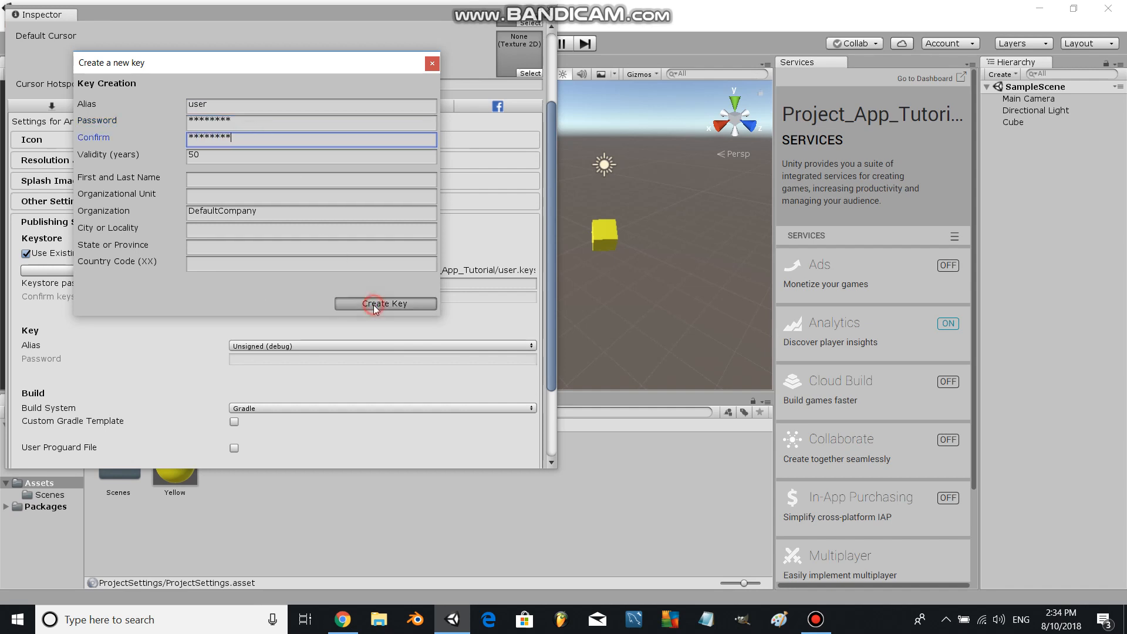
pyautogui.click(385, 303)
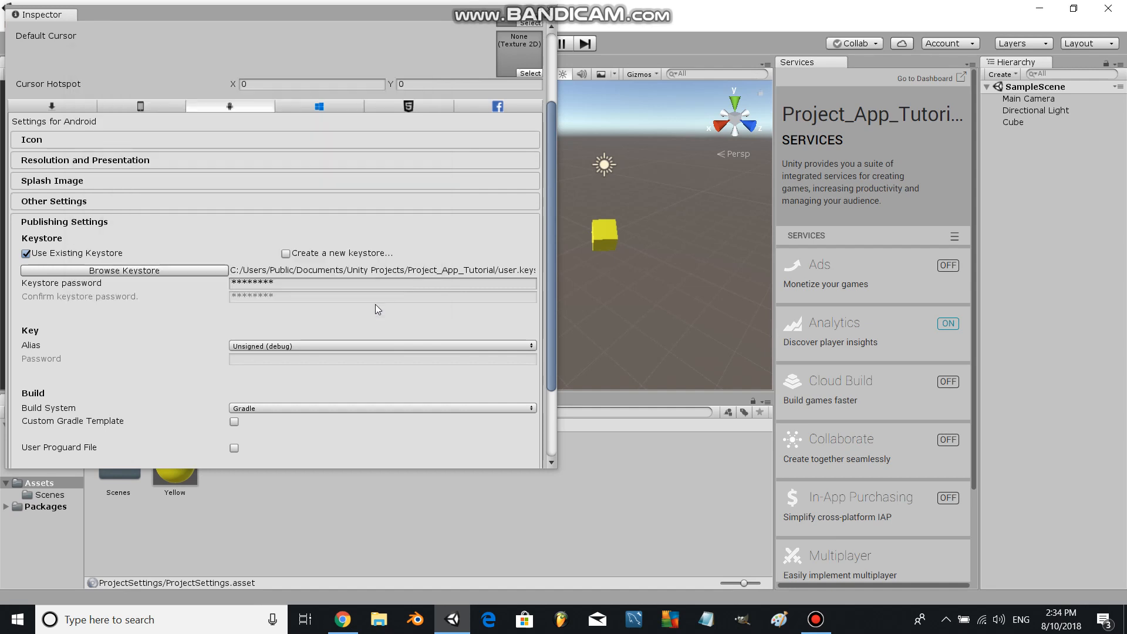